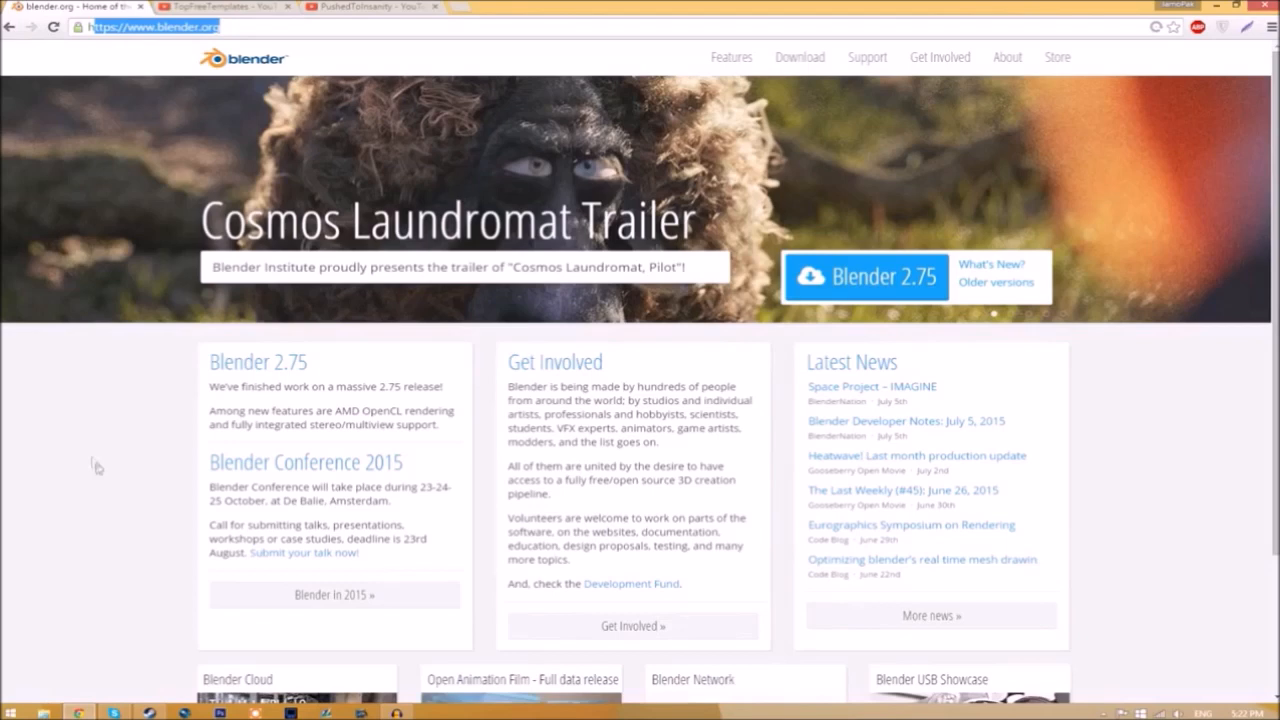
mouse_move(138, 462)
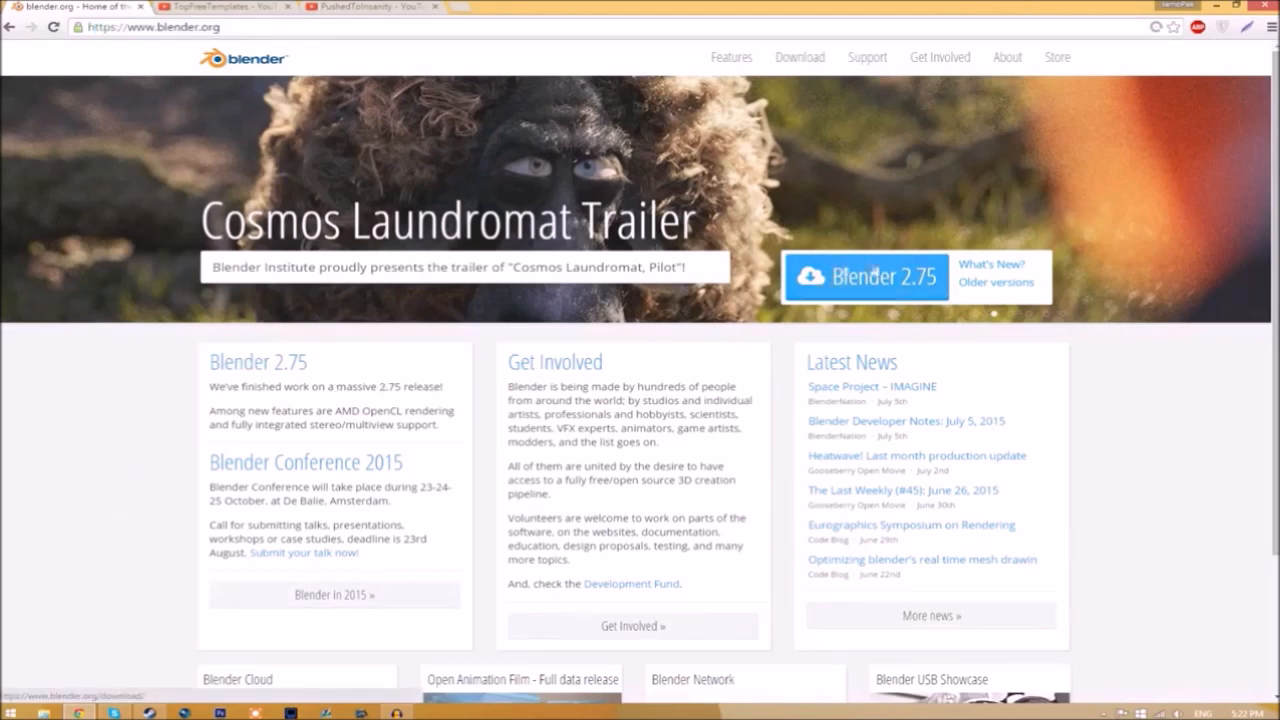
Go from the blender.org homepage to the Blender 2.75 for Windows download page.
left_click(877, 287)
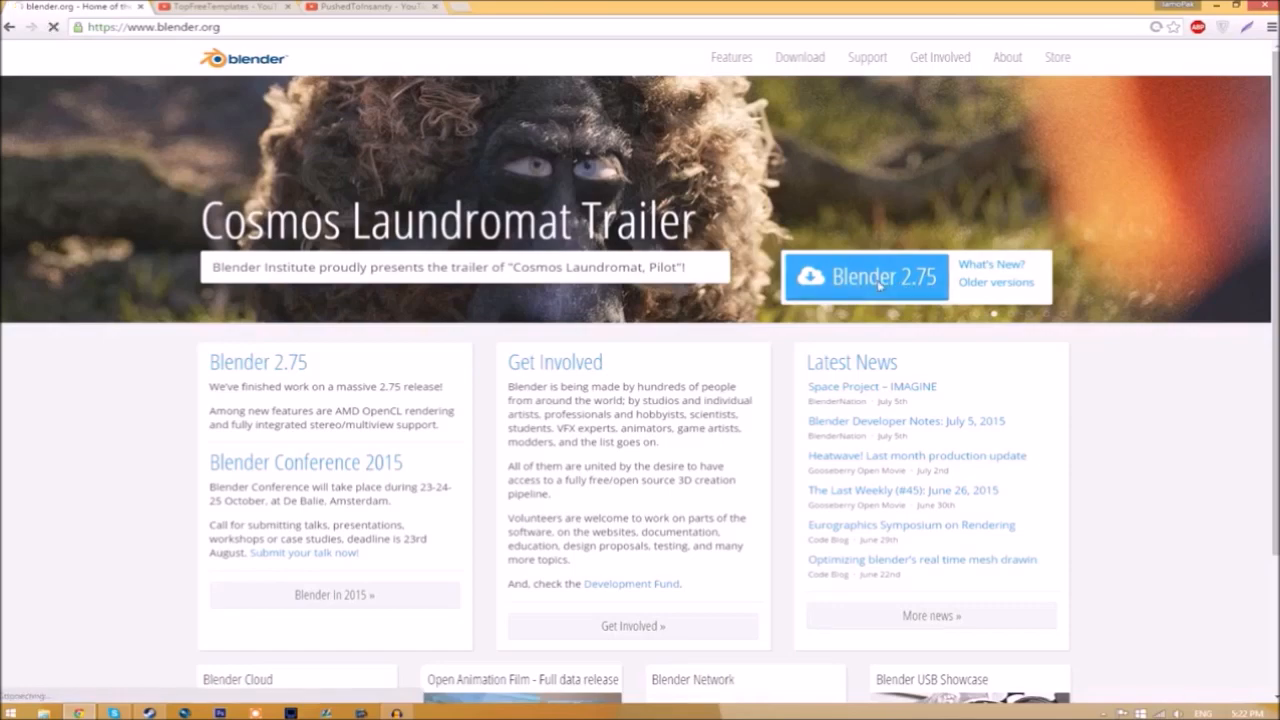
left_click(865, 277)
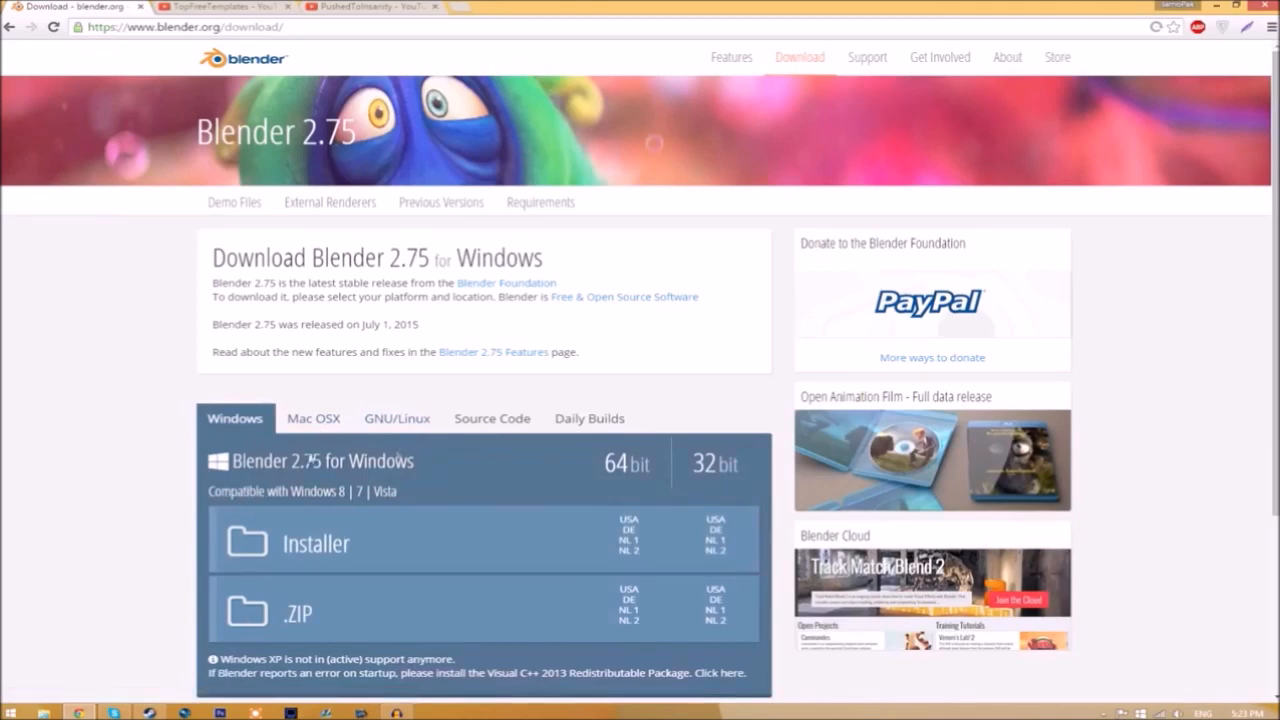
mouse_move(338, 444)
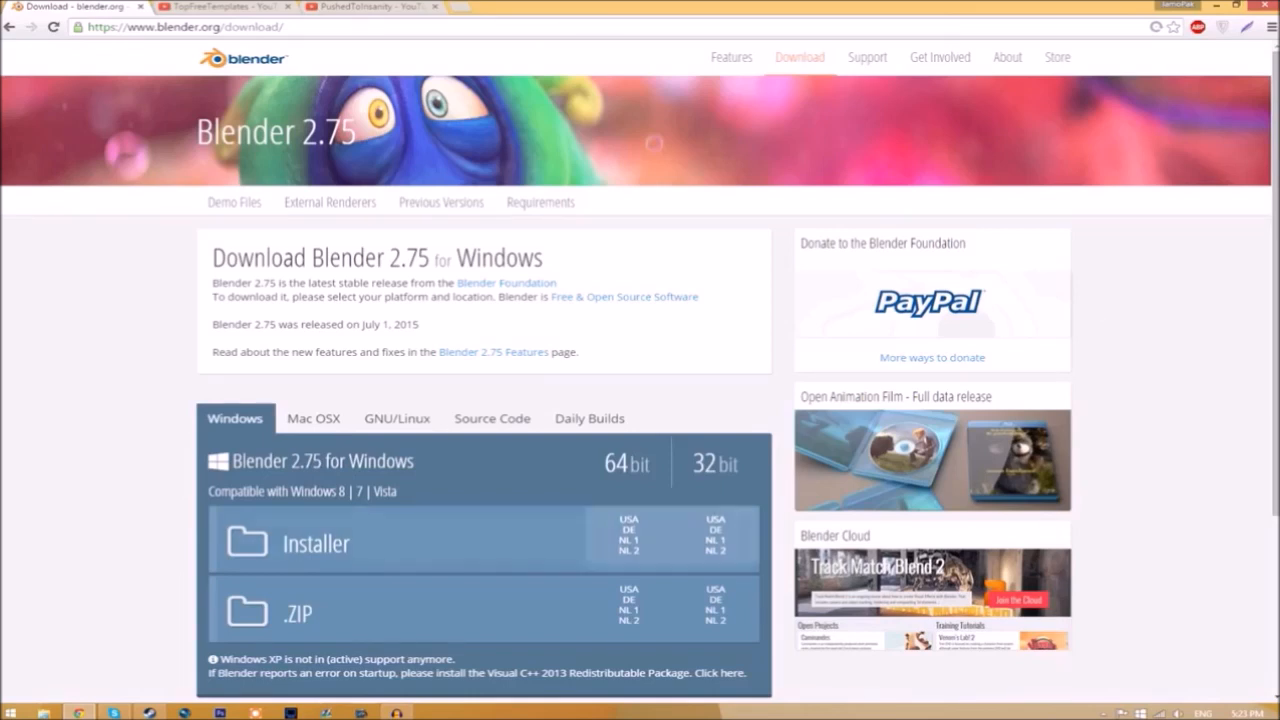
Browse the TopFreeTemplates channel's video grid, then minimize Chrome to show the desktop.
left_click(220, 12)
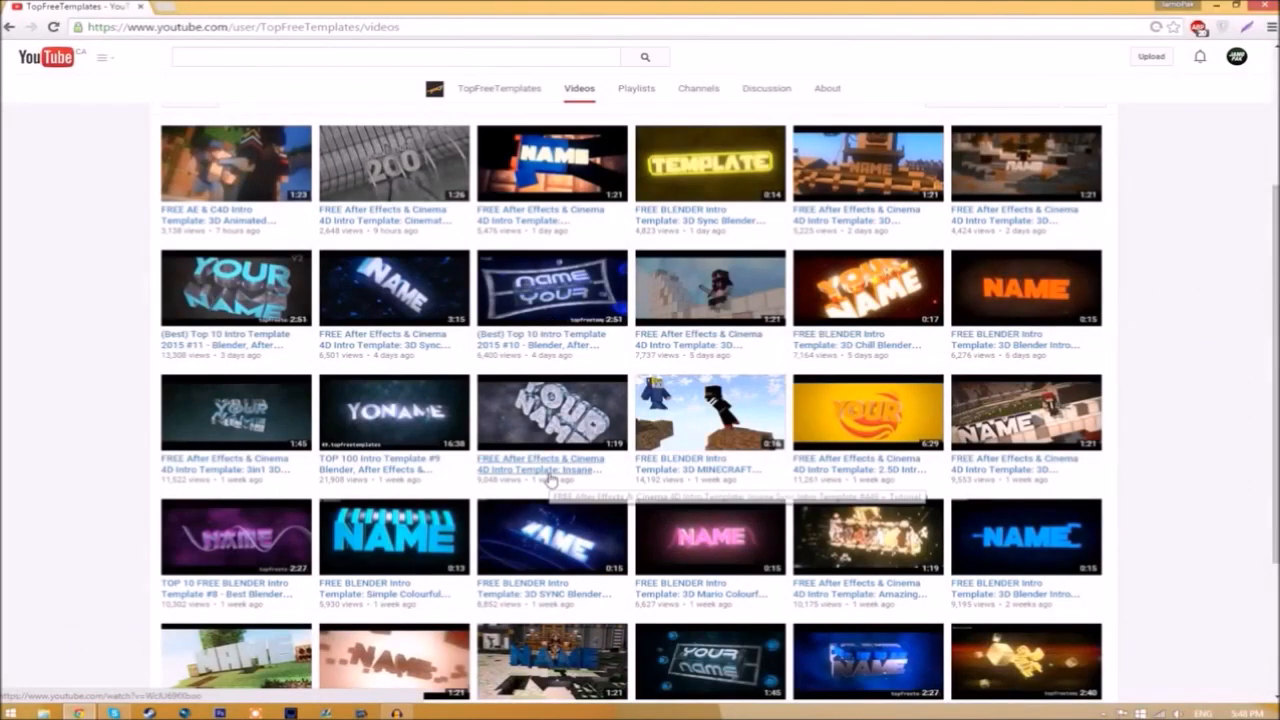
mouse_move(545, 480)
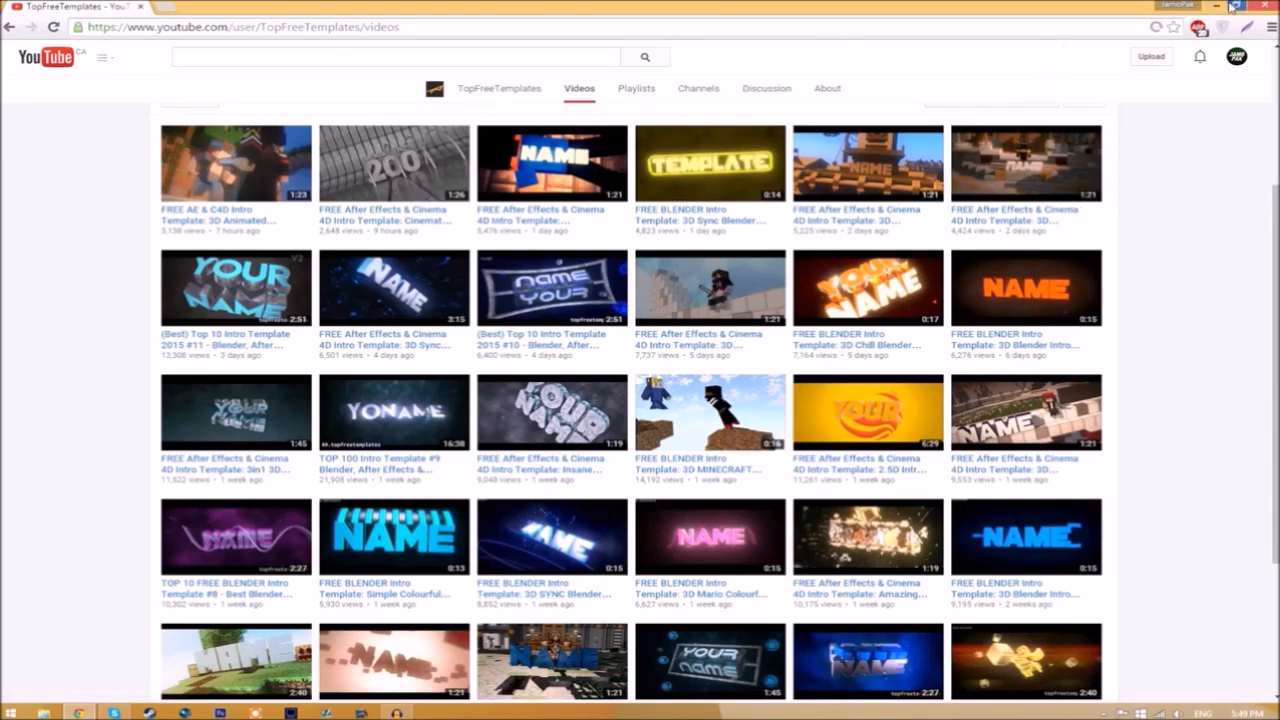
left_click(1234, 12)
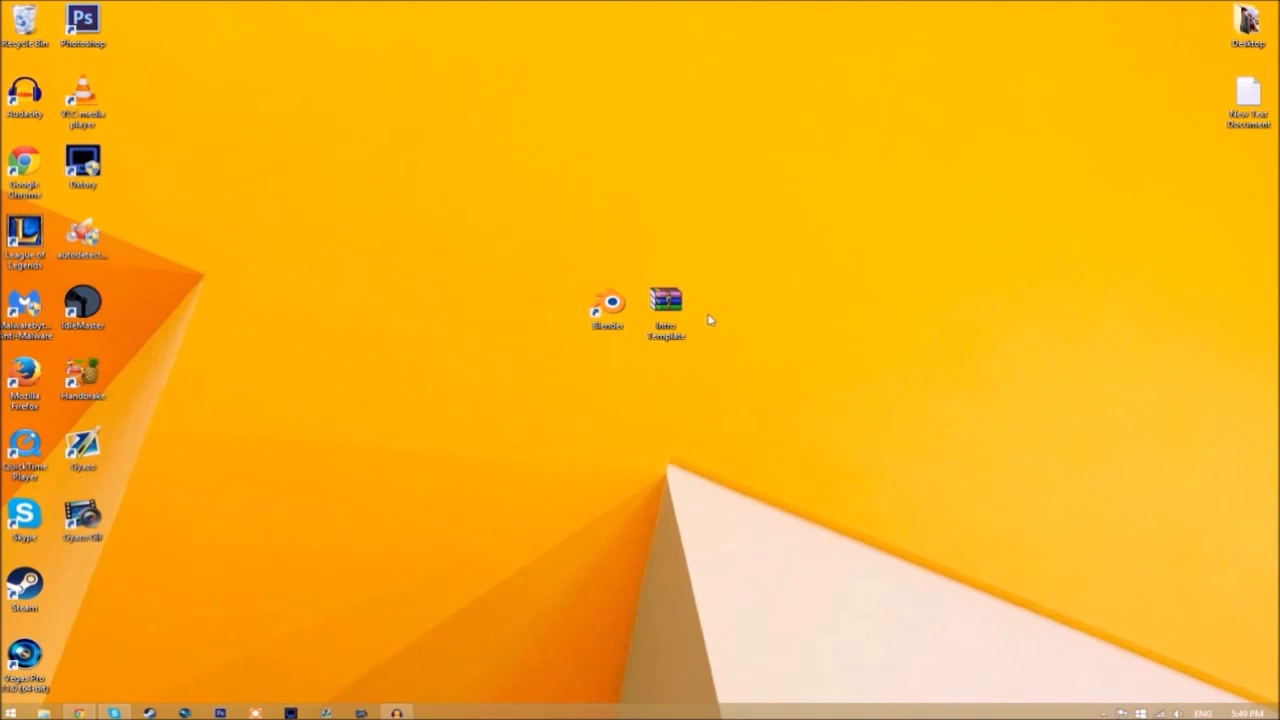
Extract the Intro Template archive to the desktop and check its Rendered Intro folder and blend file.
right_click(665, 305)
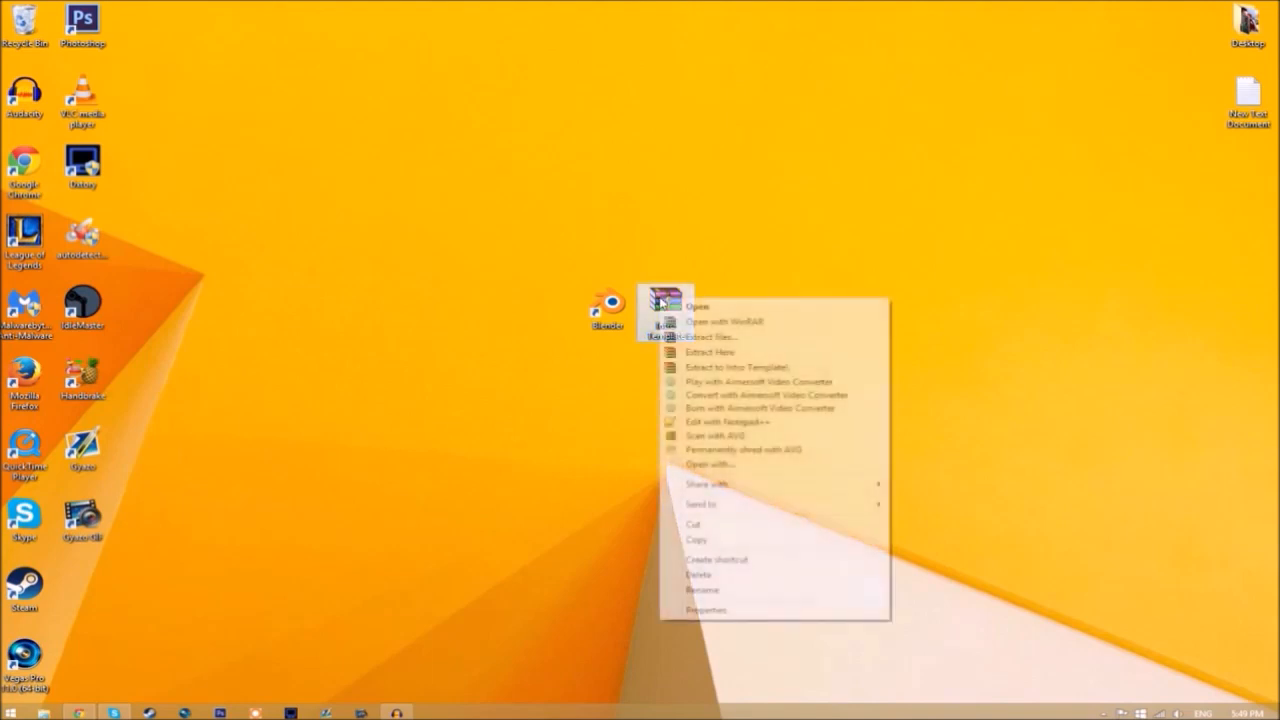
mouse_move(712, 338)
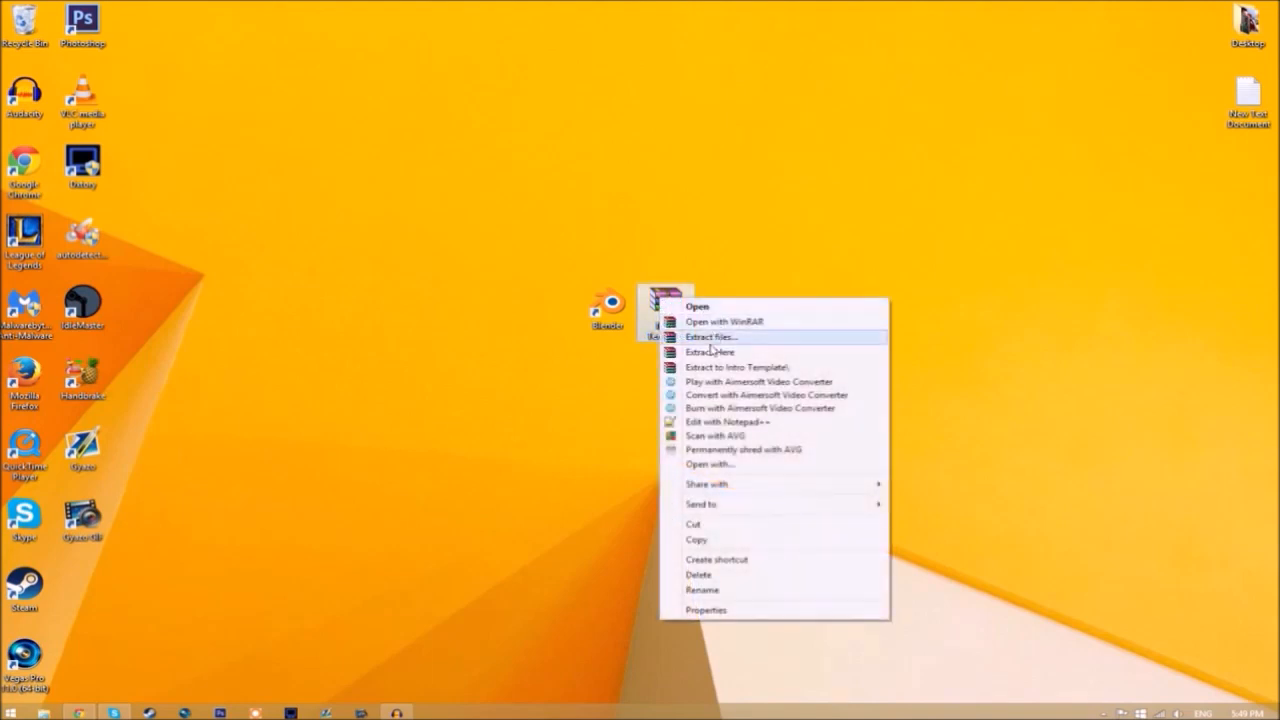
left_click(733, 373)
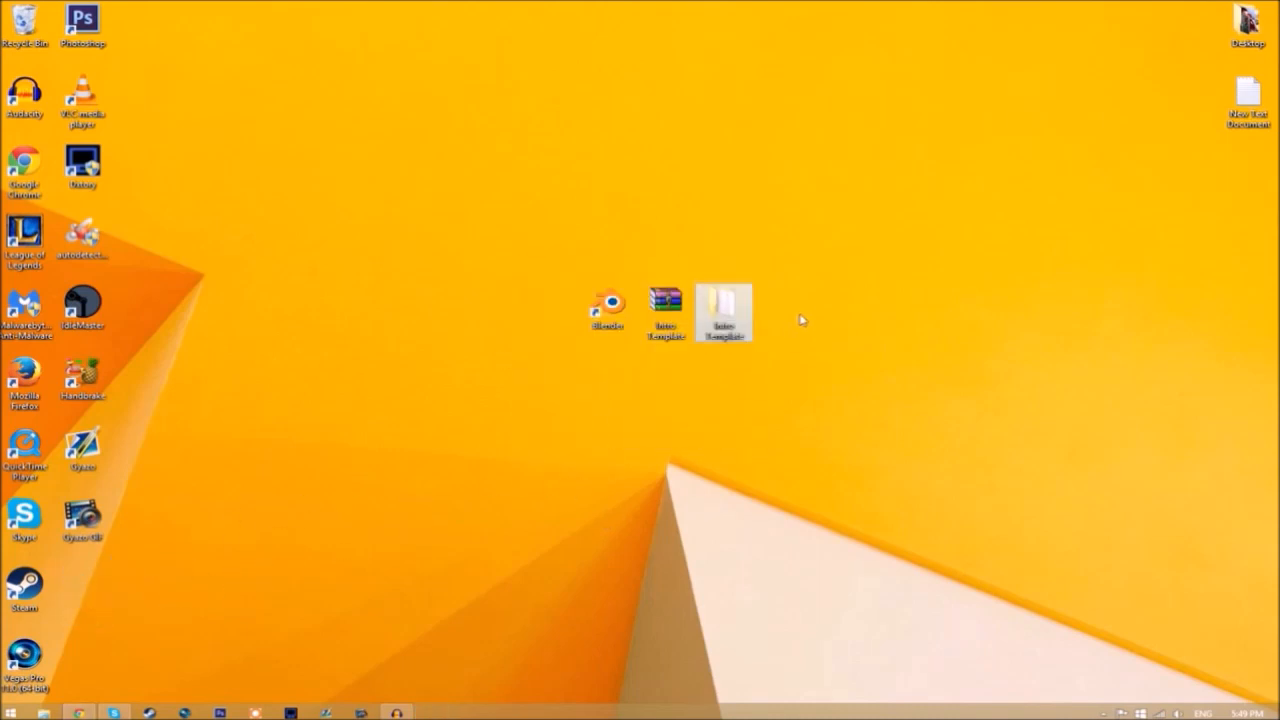
double_click(723, 310)
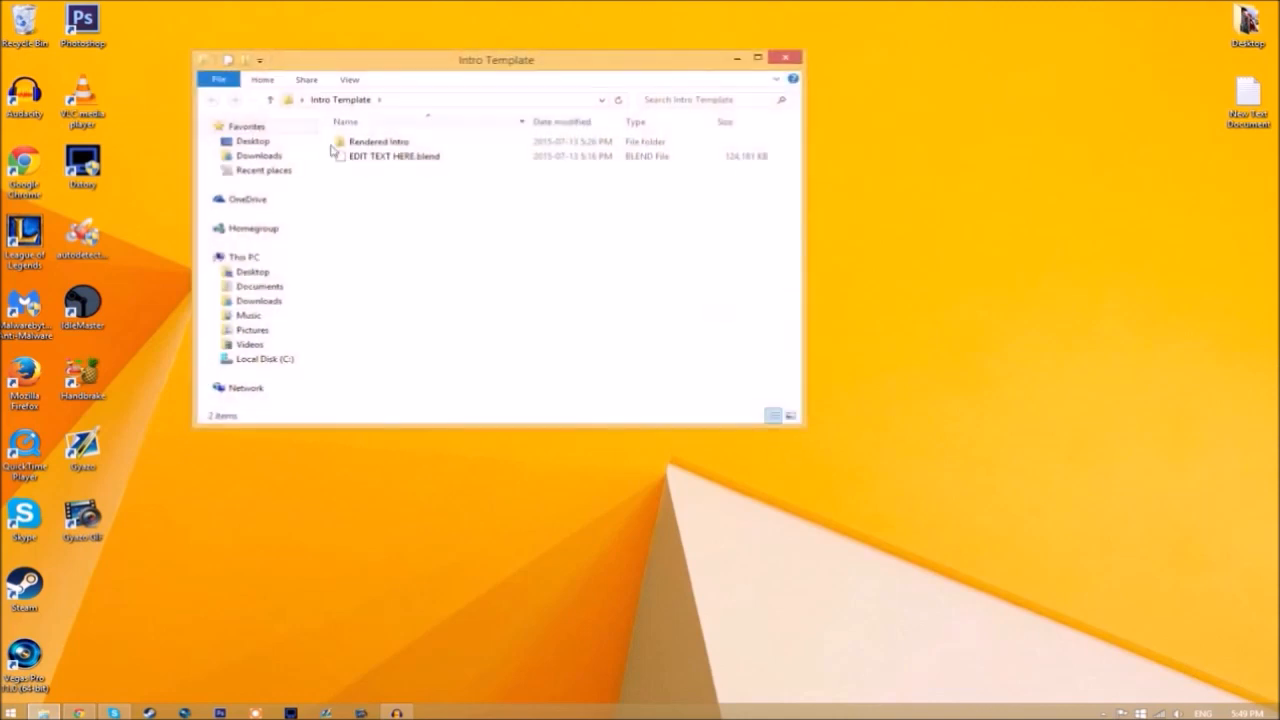
left_click(401, 156)
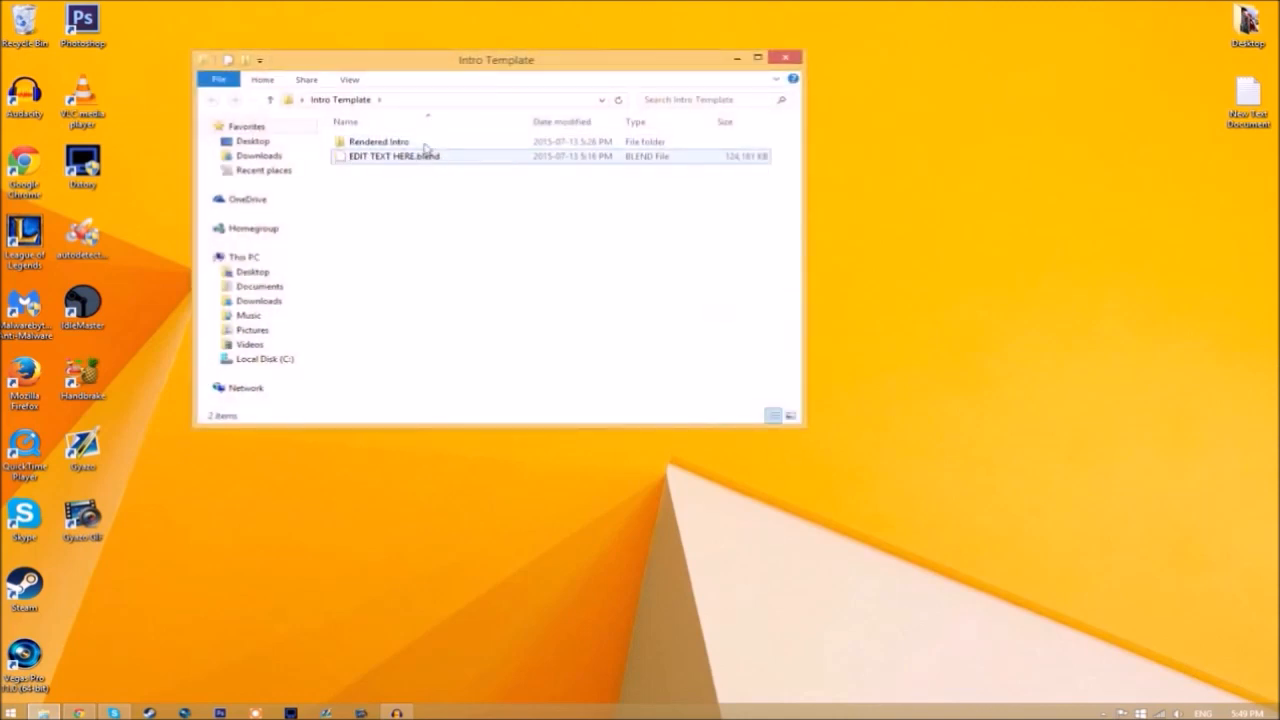
mouse_move(378, 141)
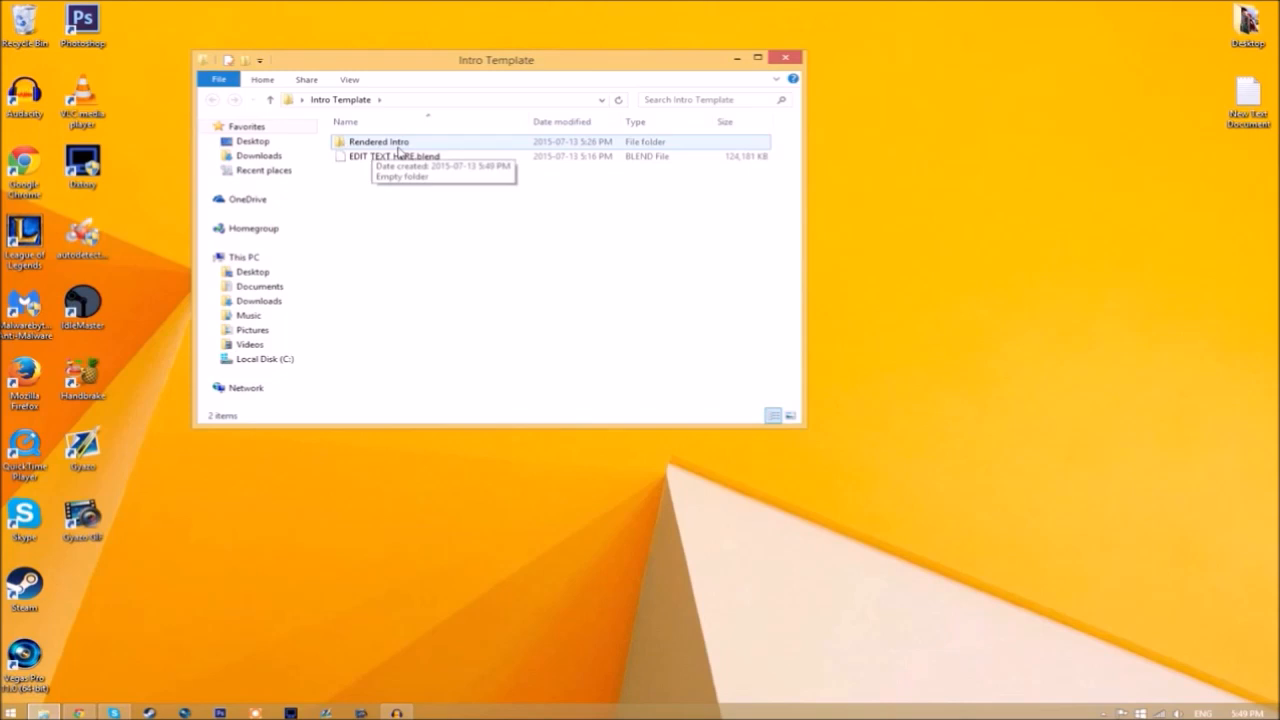
mouse_move(735, 75)
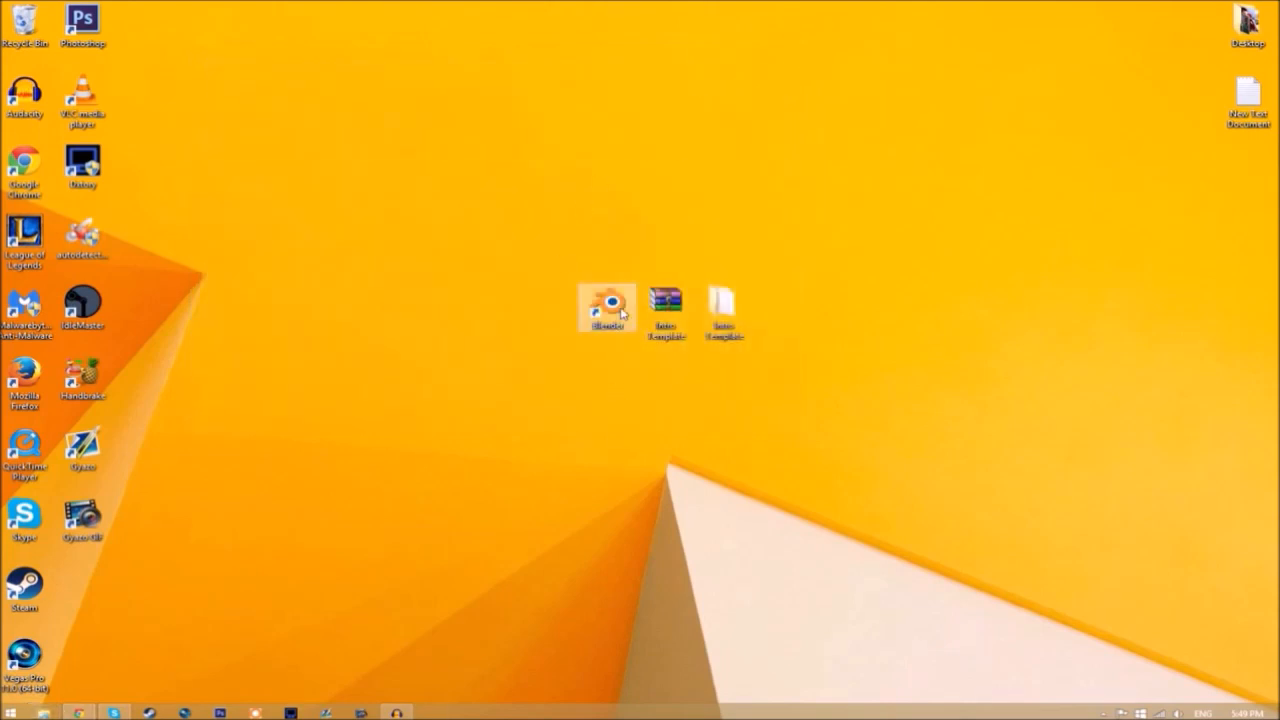
Launch Blender and open EDIT TEXT HERE.blend from the Desktop\Intro Template folder.
double_click(608, 303)
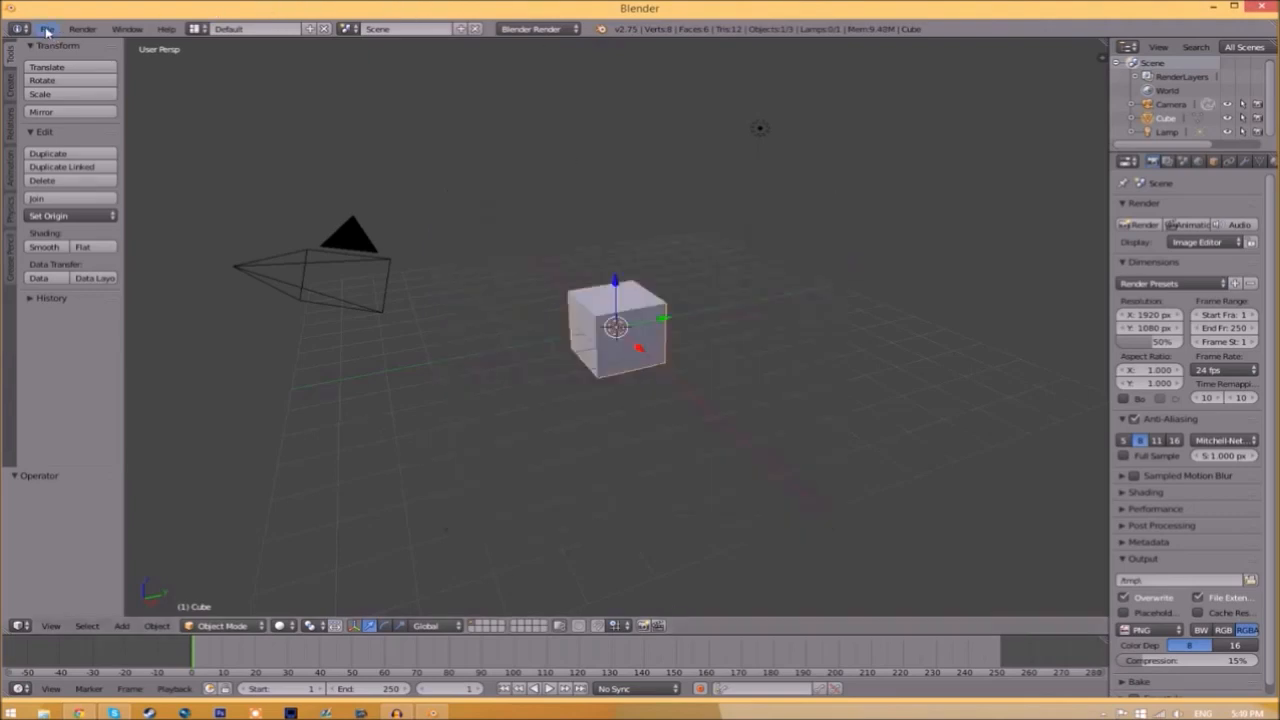
left_click(45, 25)
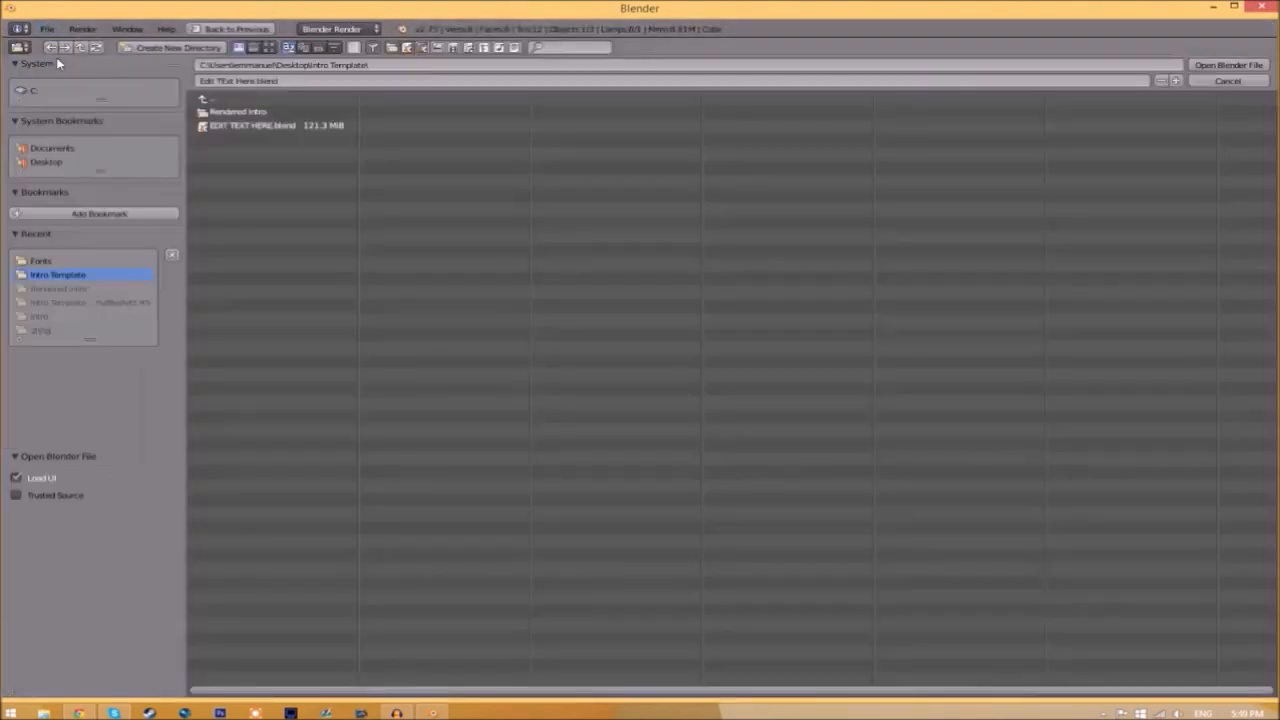
left_click(255, 126)
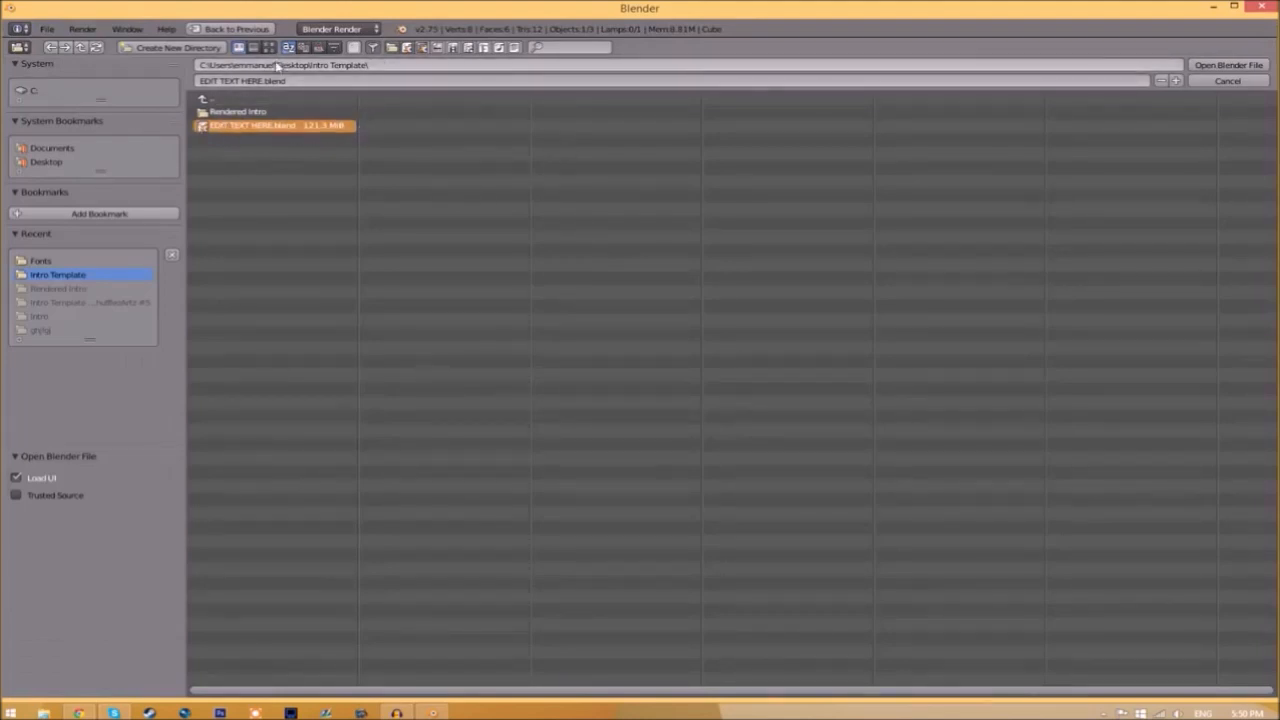
mouse_move(322, 89)
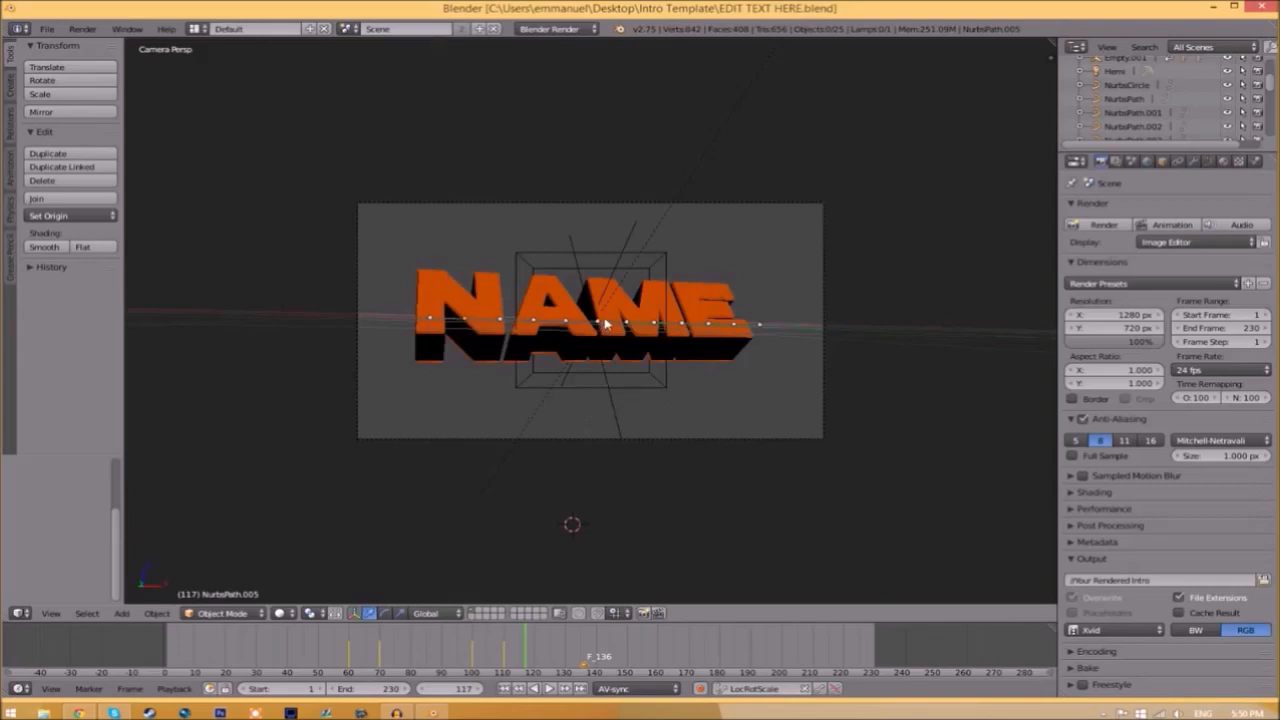
Change the NAME title object's letters to TFT and bring up its text properties.
left_click(610, 325)
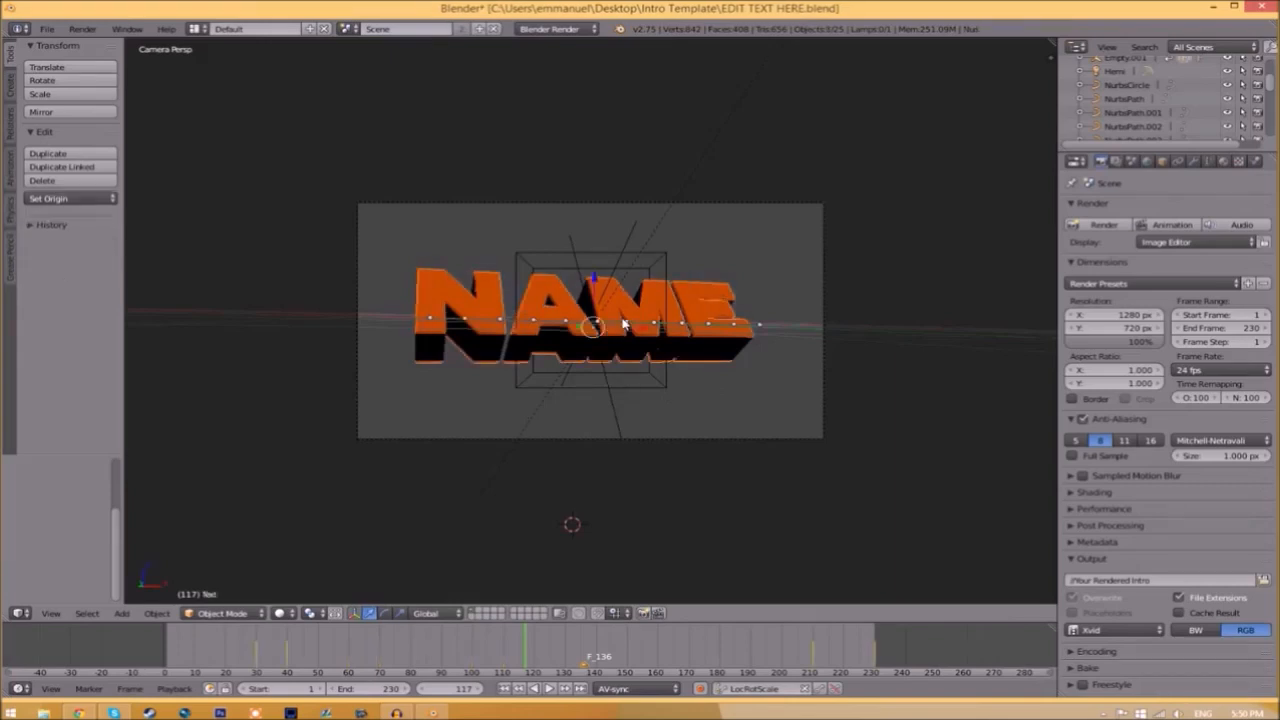
key("Tab")
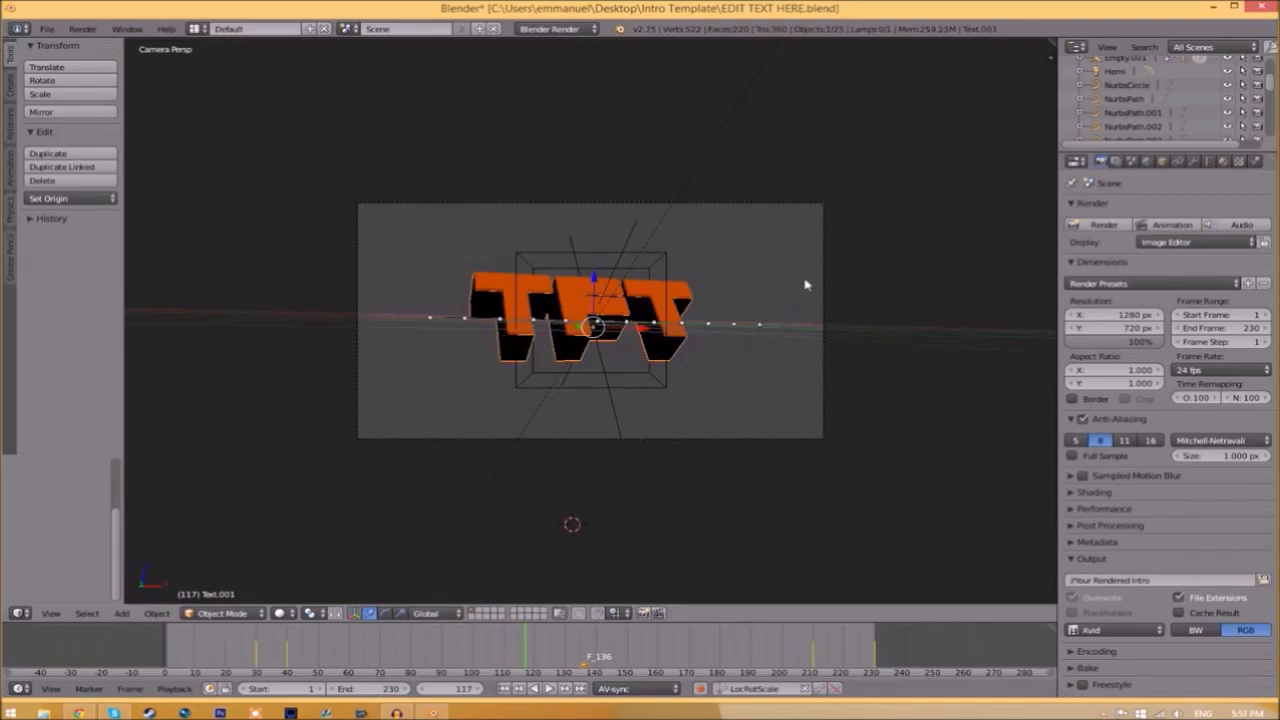
left_click(1211, 170)
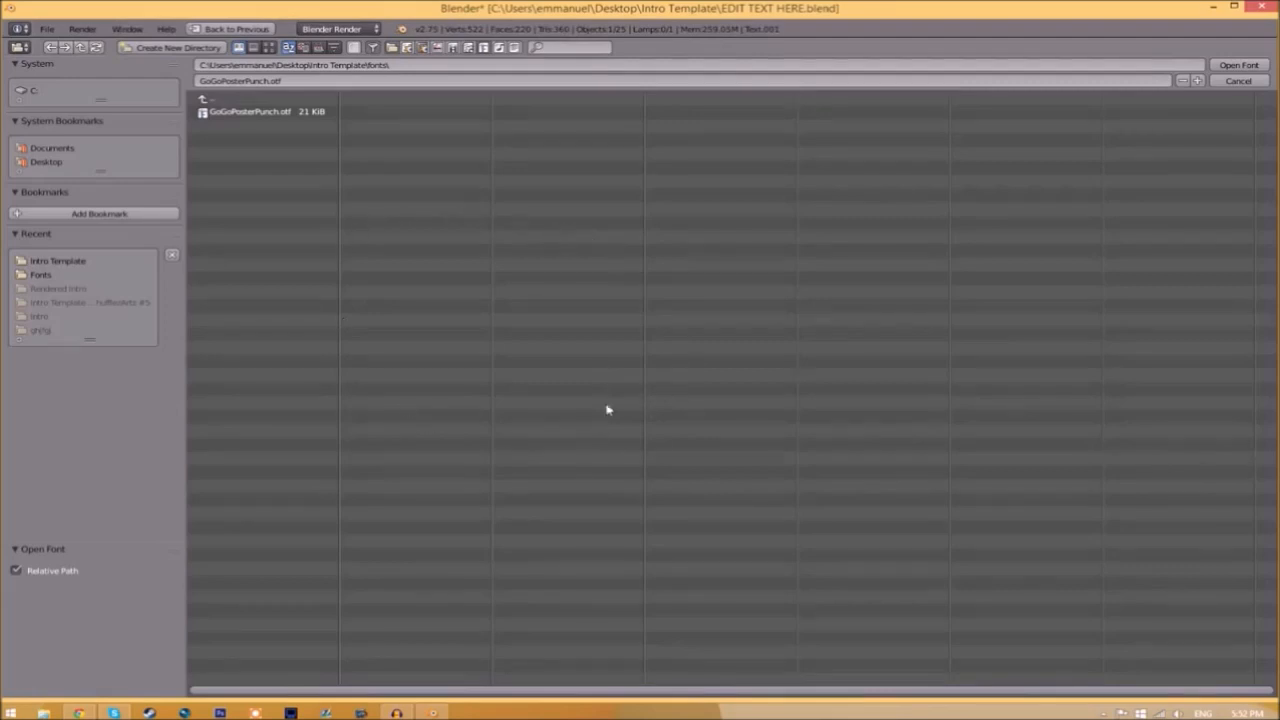
mouse_move(405, 379)
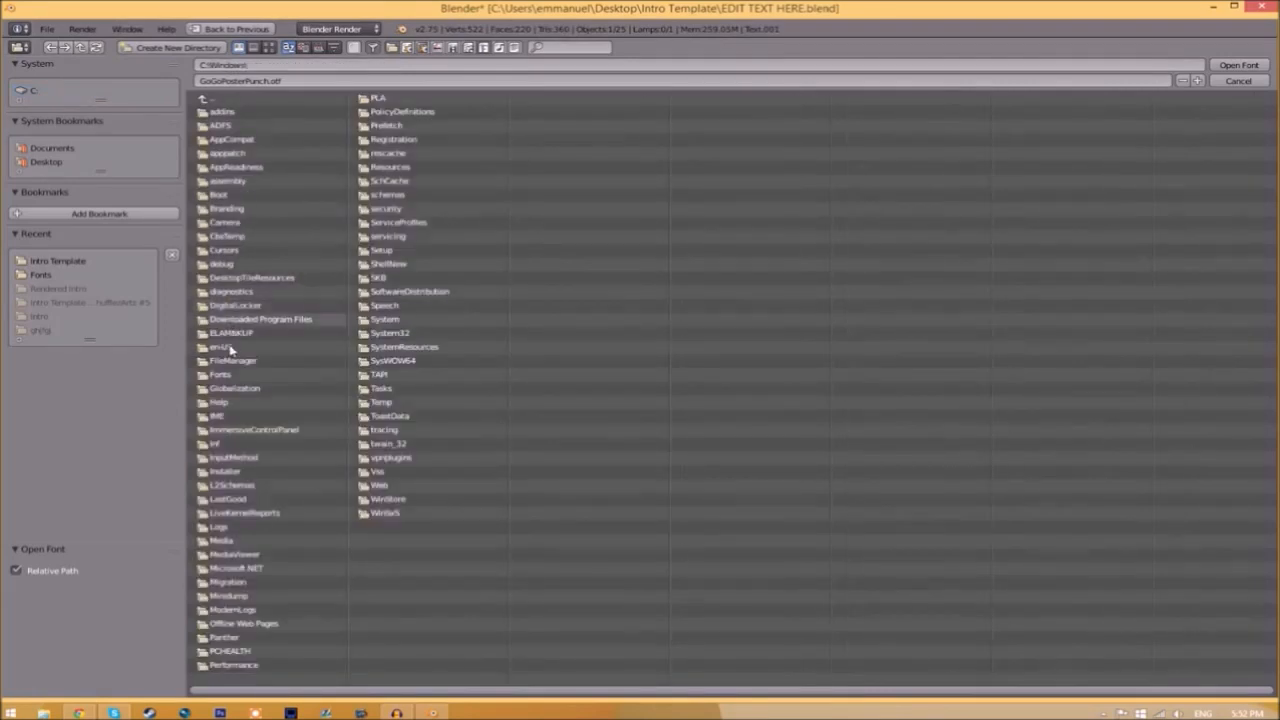
Load Space Comics.ttf from C:\Windows\Fonts as the TFT title's Regular font.
double_click(40, 274)
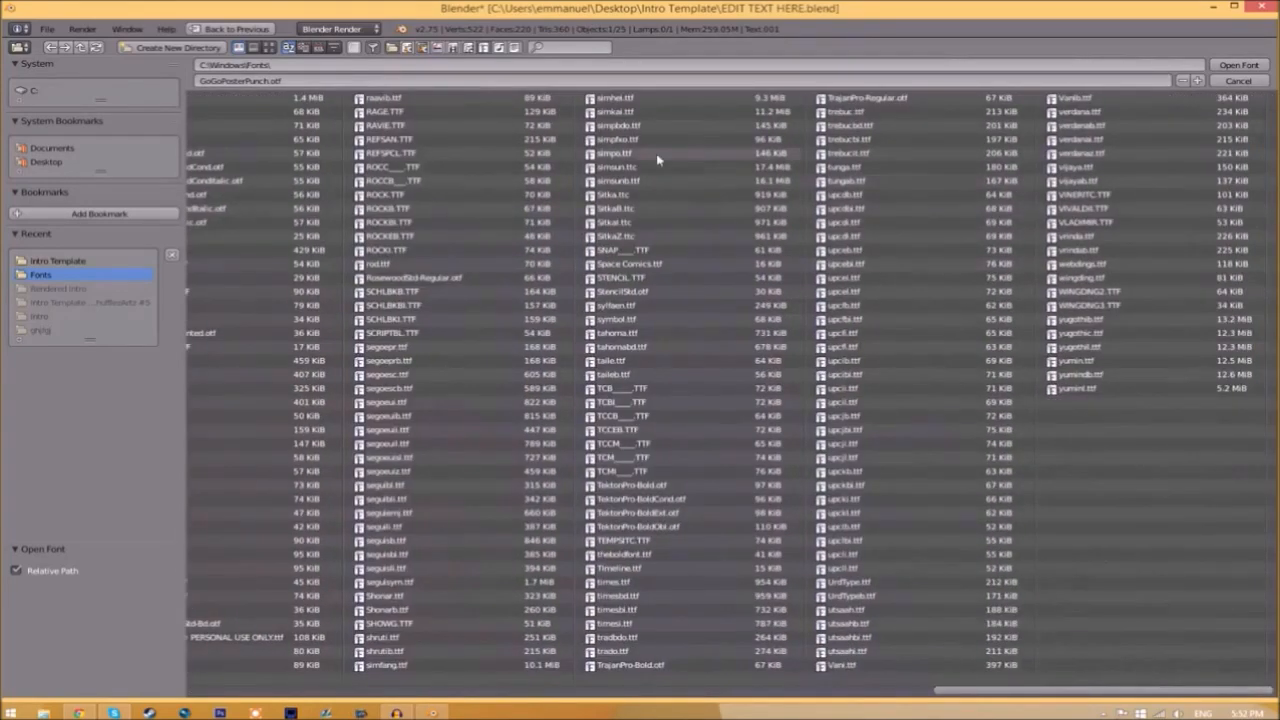
left_click(633, 264)
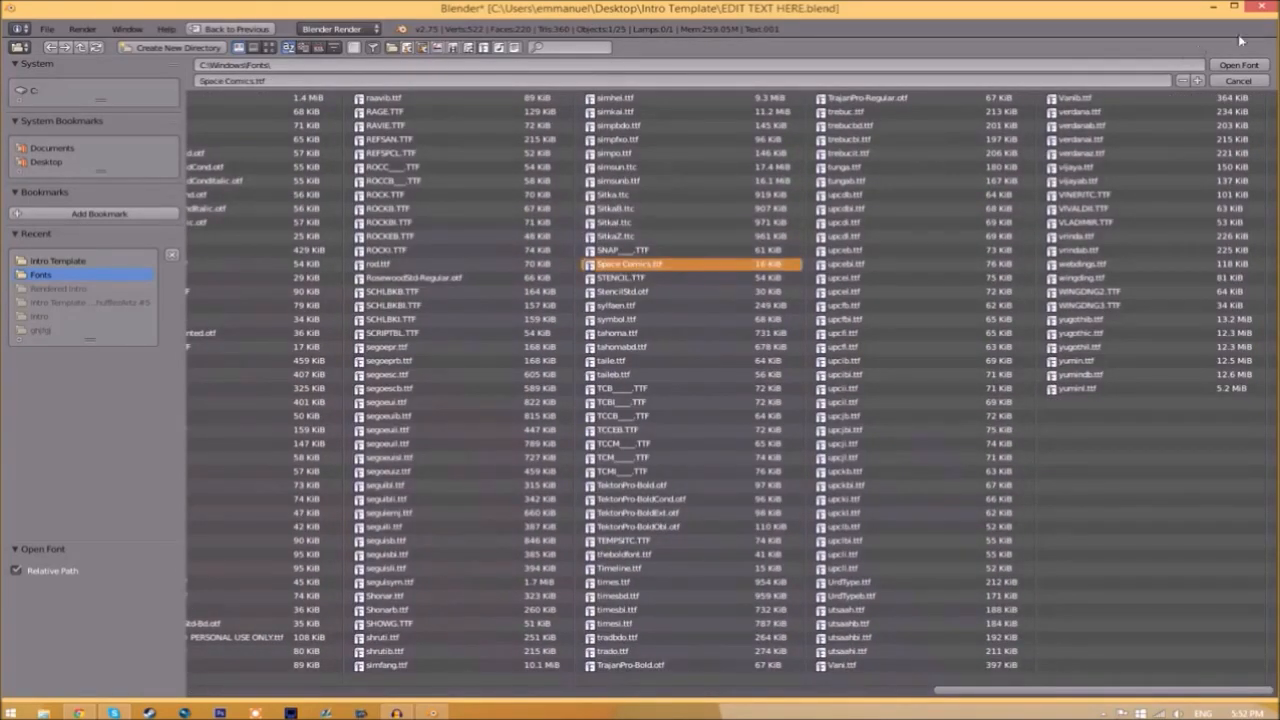
left_click(1228, 62)
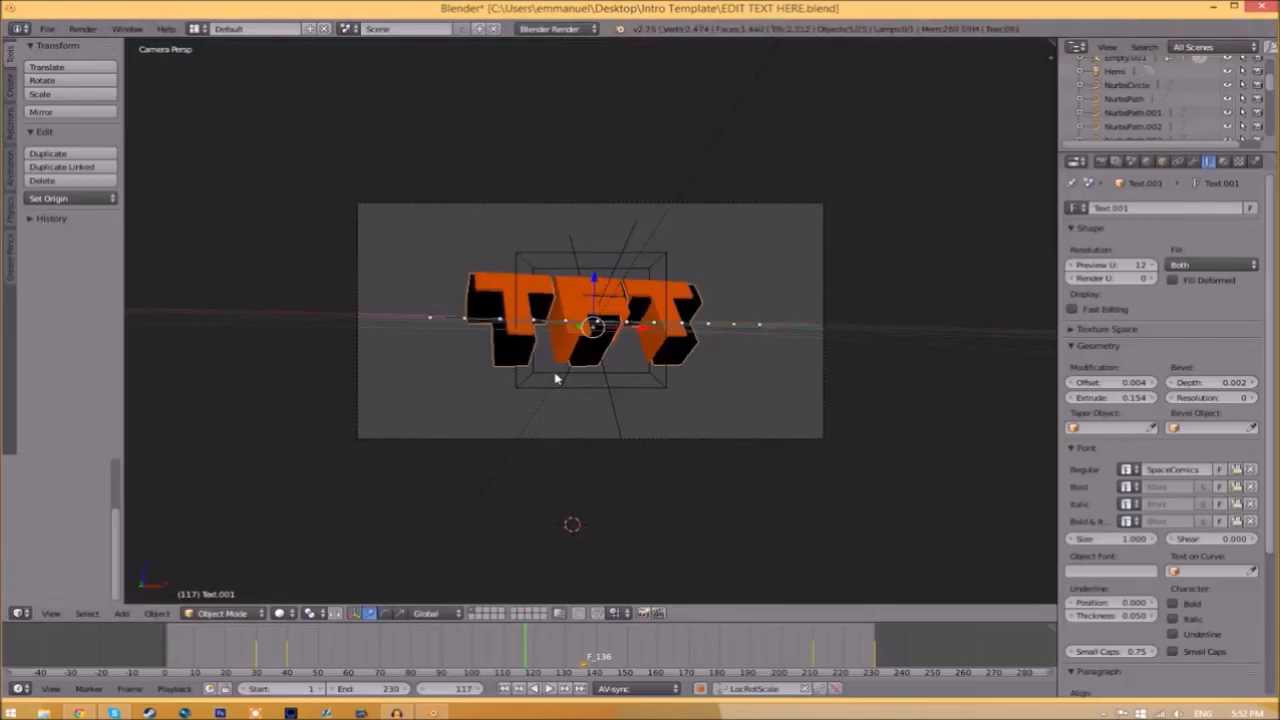
mouse_move(559, 308)
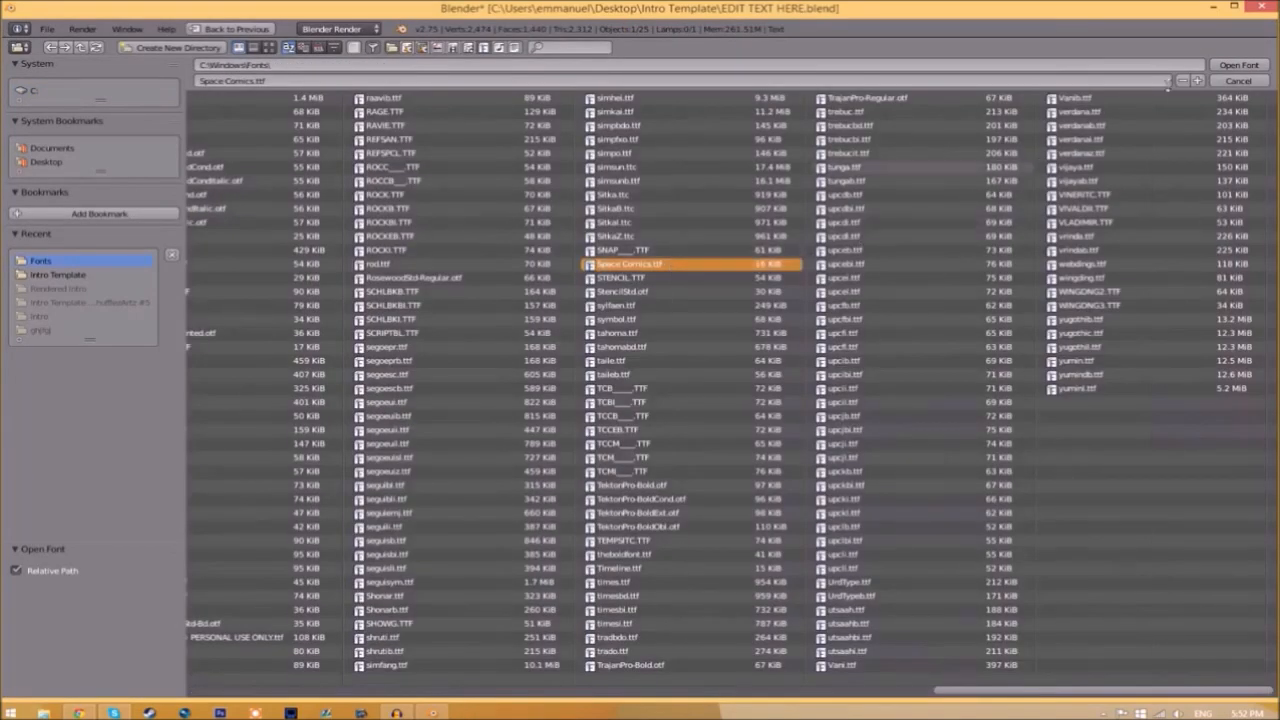
Load Space Comics.ttf as the font of the second TFT text layer too.
left_click(1225, 62)
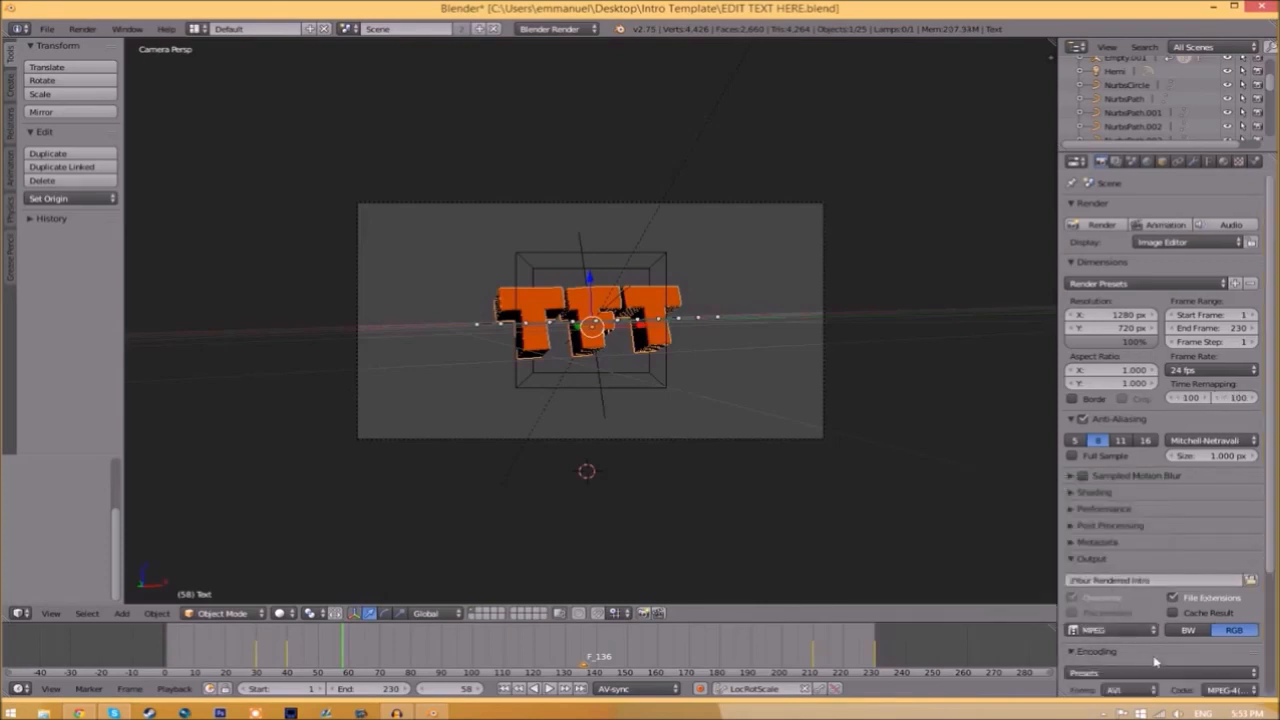
Set render output to MPEG with MPEG-4 codec and bring up the output path chooser.
scroll("down", 3)
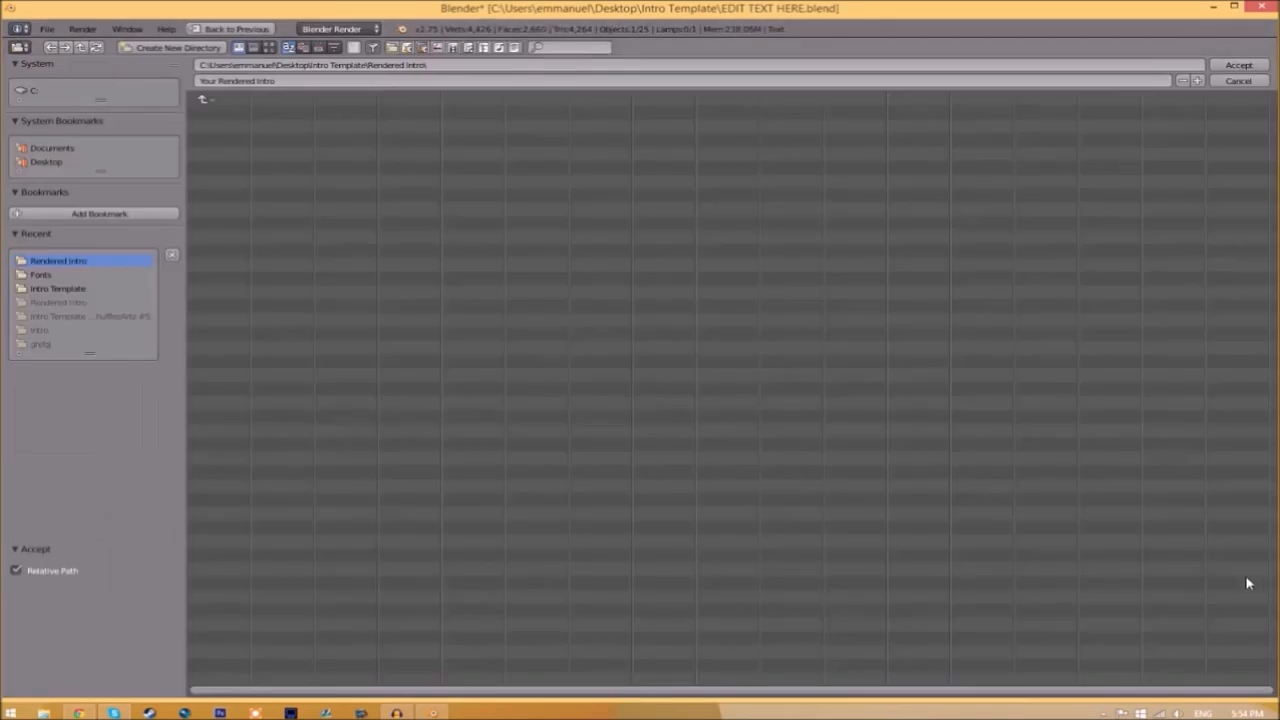
Point the render output to Intro Template\Rendered Intro with the name INTRO TEMPLATE.
left_click(58, 288)
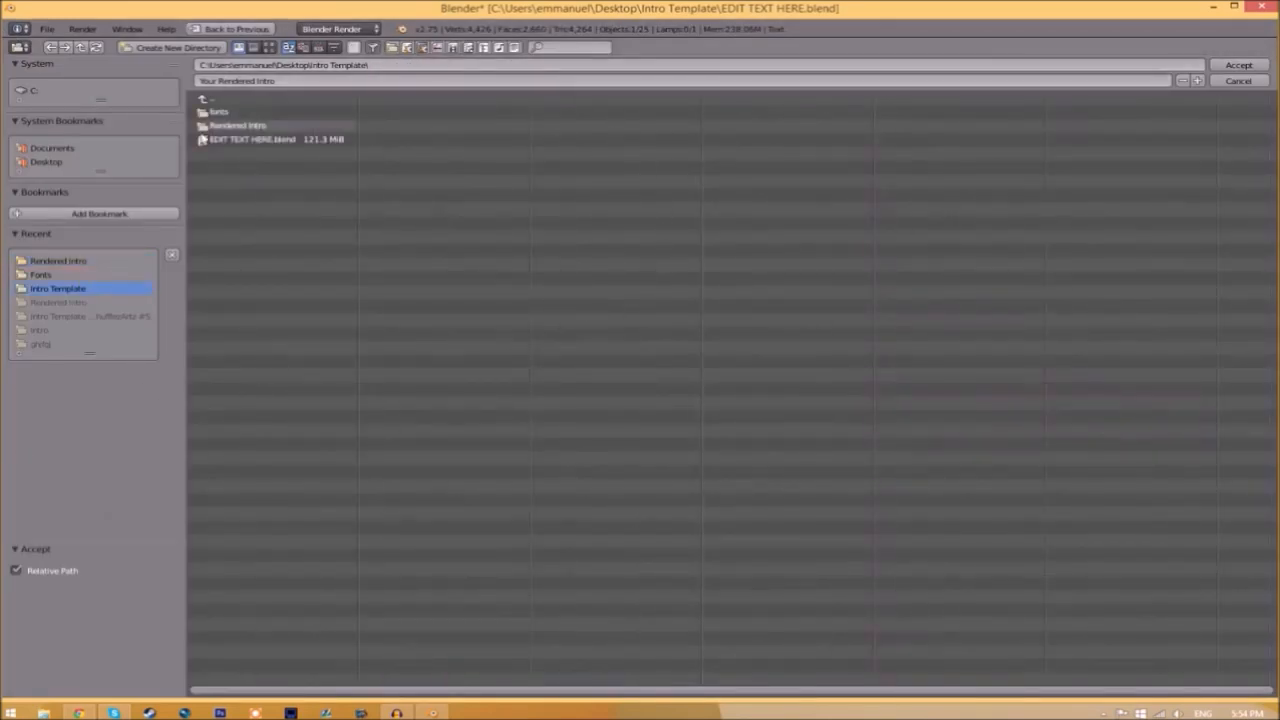
double_click(237, 124)
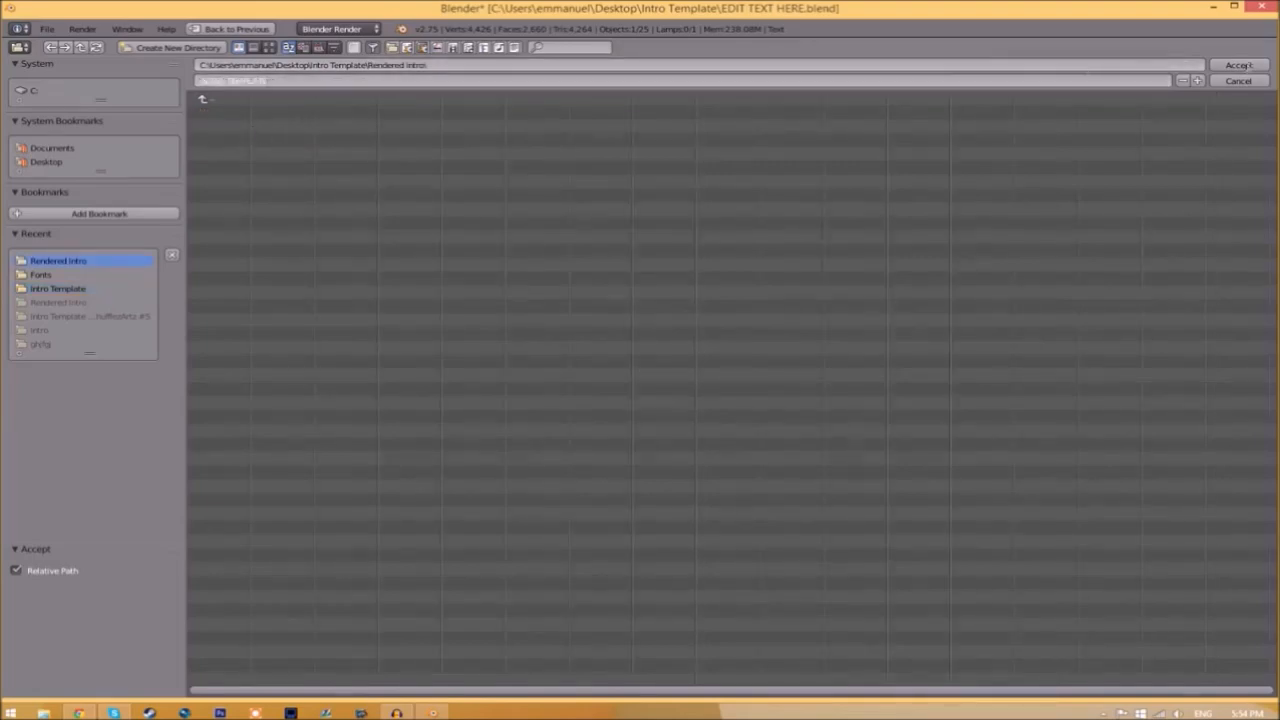
left_click(1234, 62)
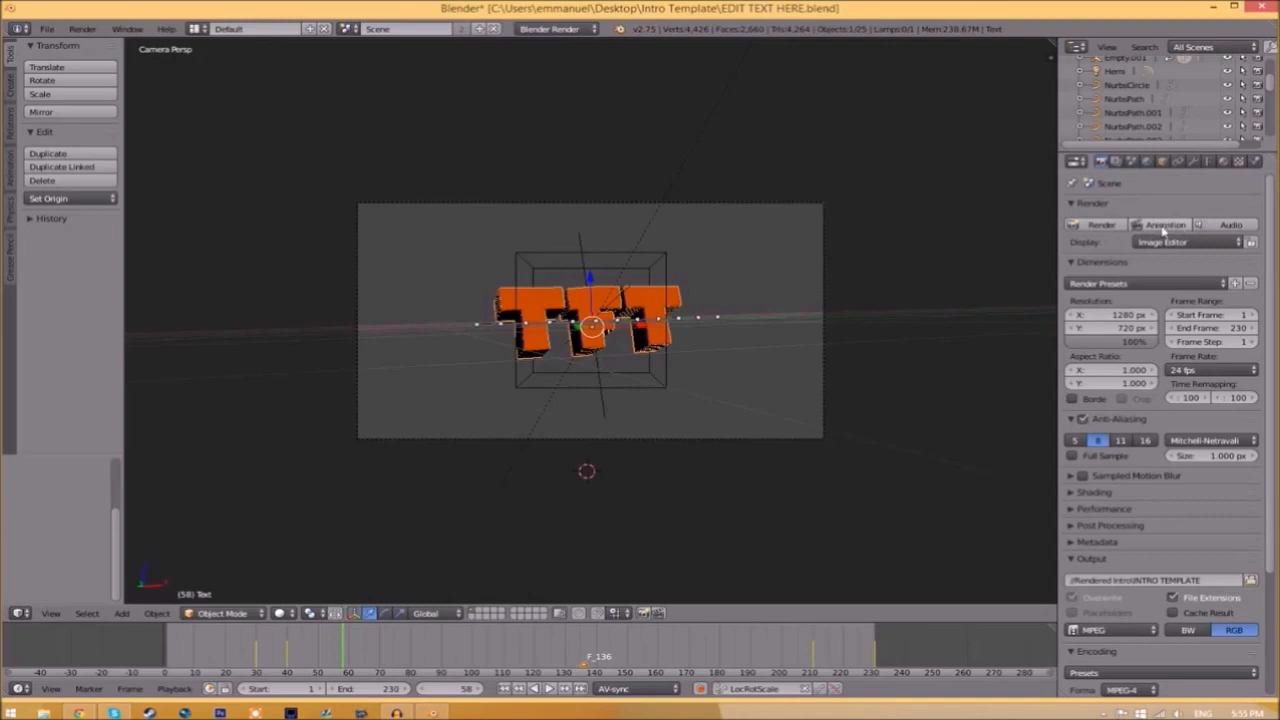
Start Render Animation (Ctrl+F12) for the full TFT intro.
left_click(80, 24)
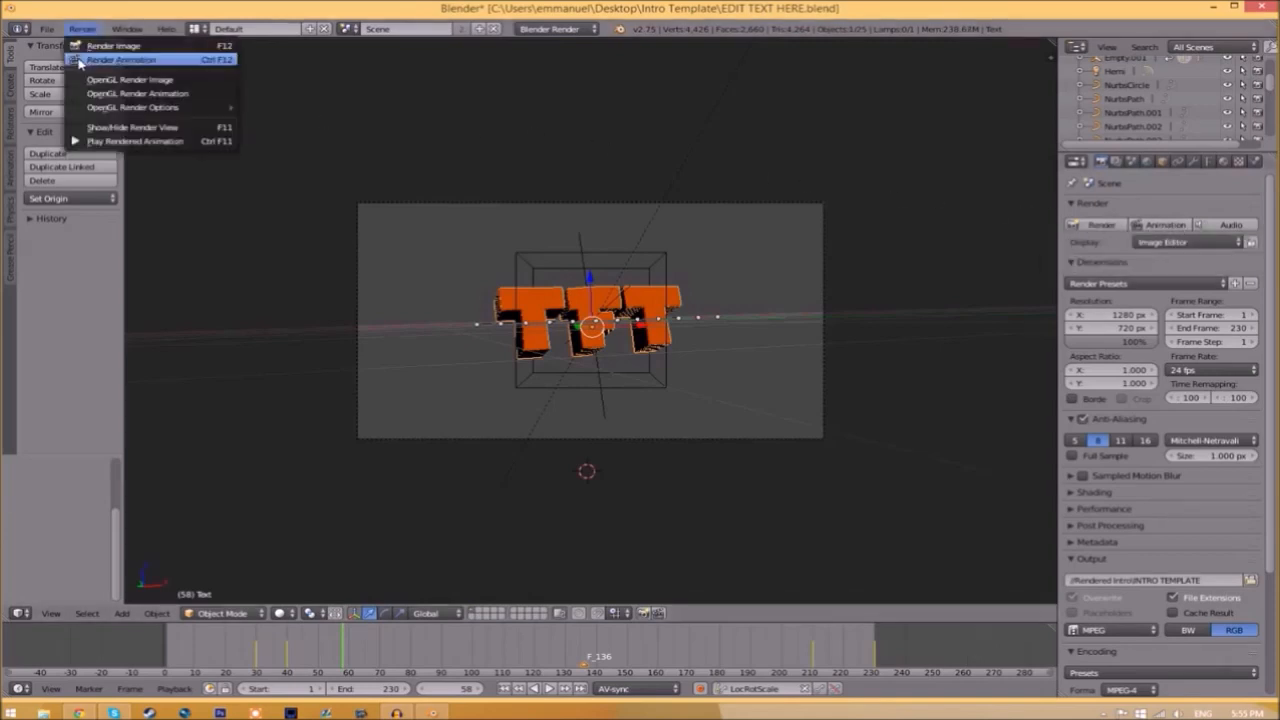
left_click(135, 62)
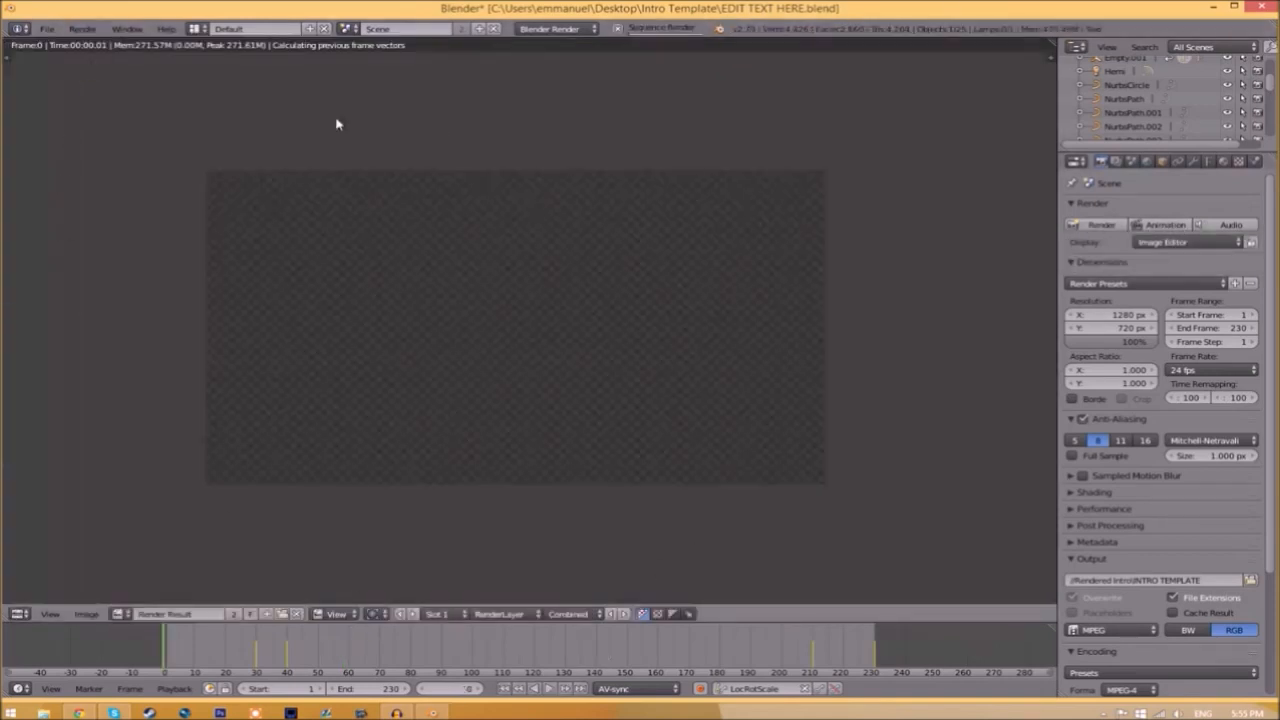